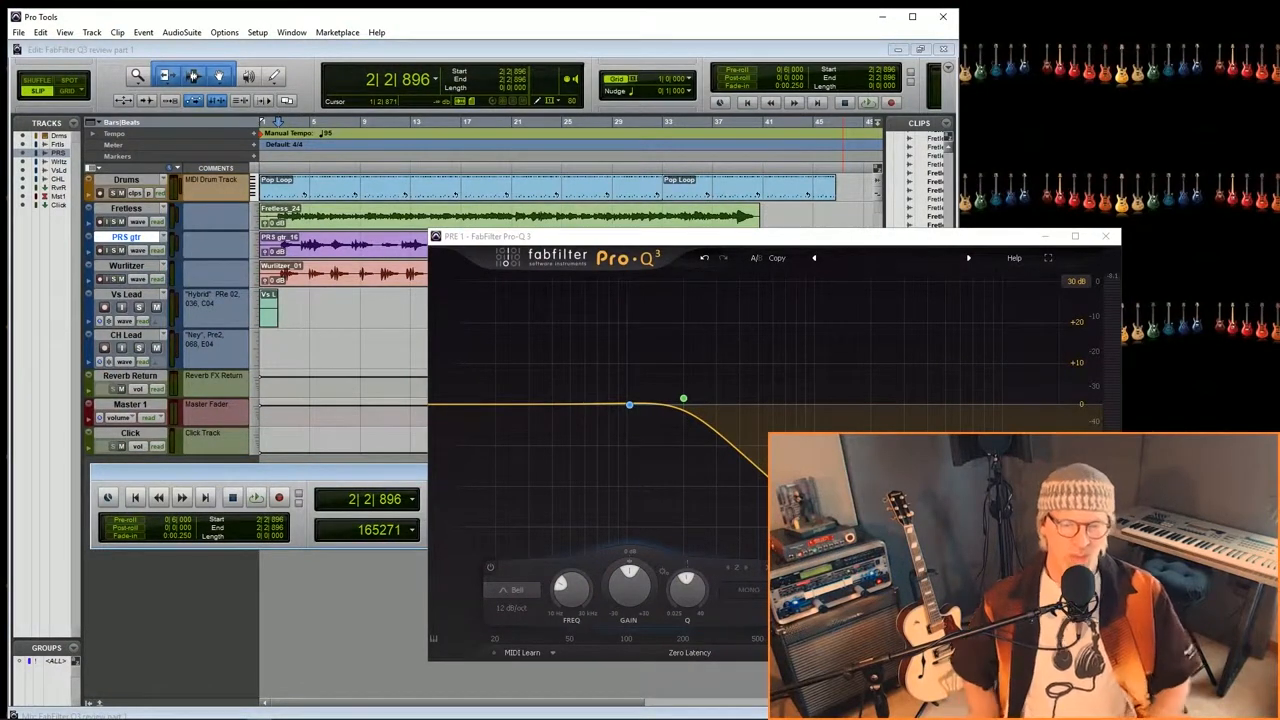
mouse_move(608, 596)
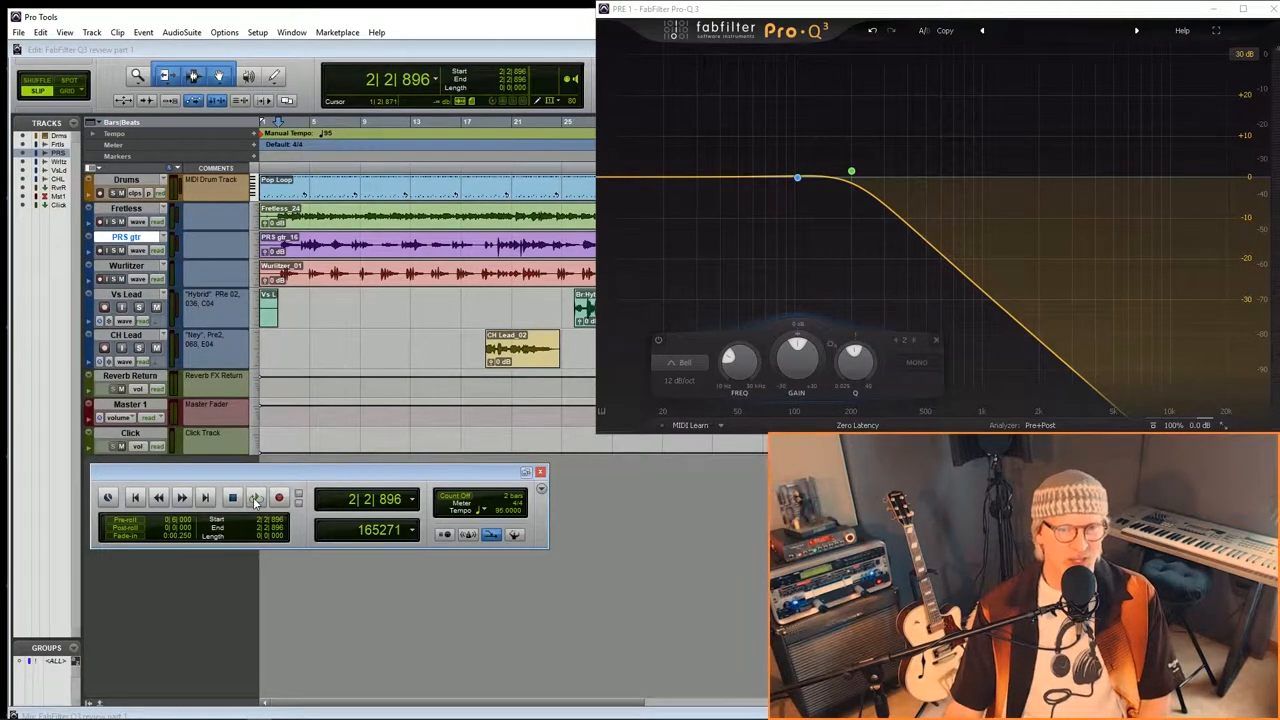
Start session playback so Pro-Q 3's analyzer shows the live guitar spectrum
click(256, 496)
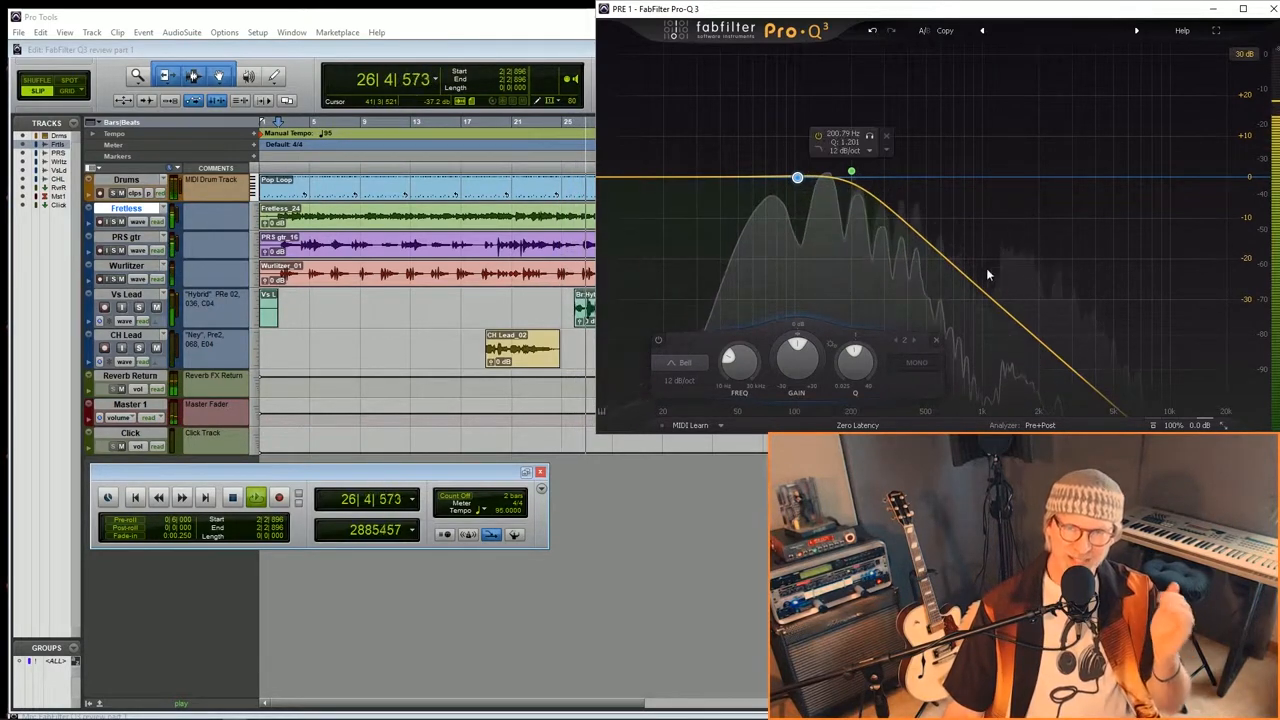
Let playback run to bar 41, where the Pro-Q 3 analyzer goes blank behind the low-pass curve
drag(796, 176, 810, 180)
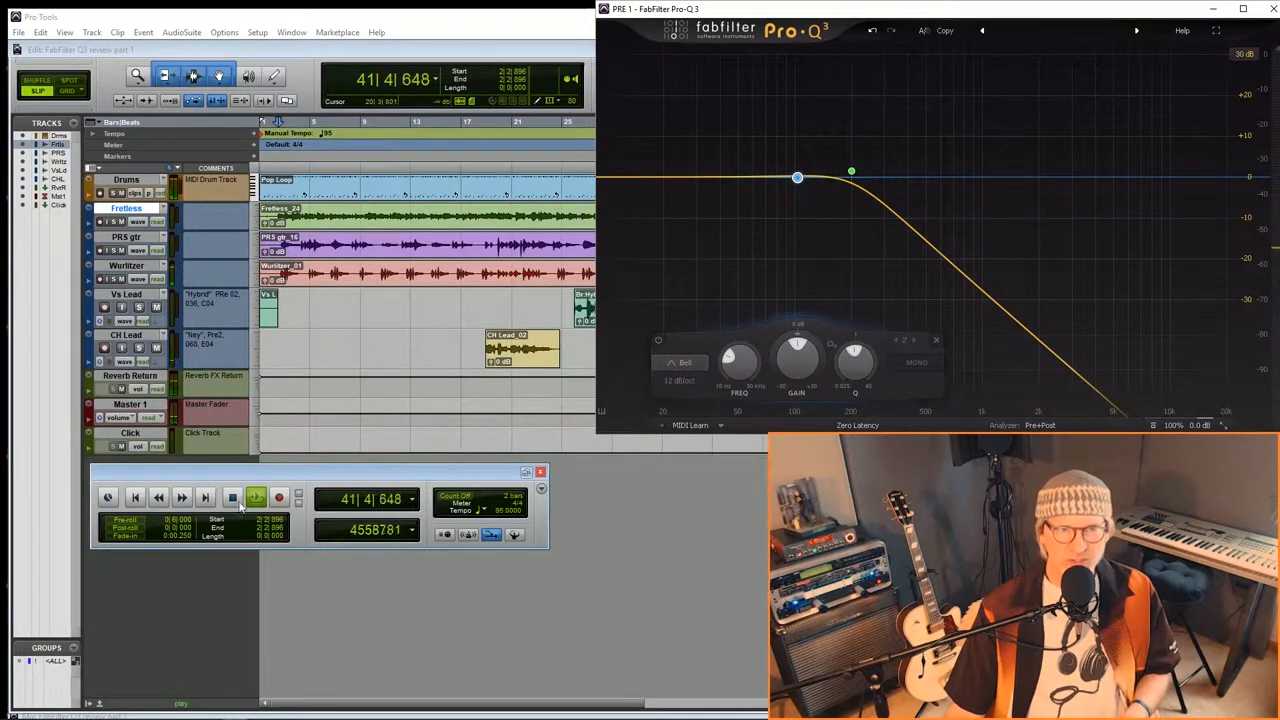
Add a low-cut band and a narrow bell dip on a spectrum spike in the guitar's Pro-Q 3
click(680, 362)
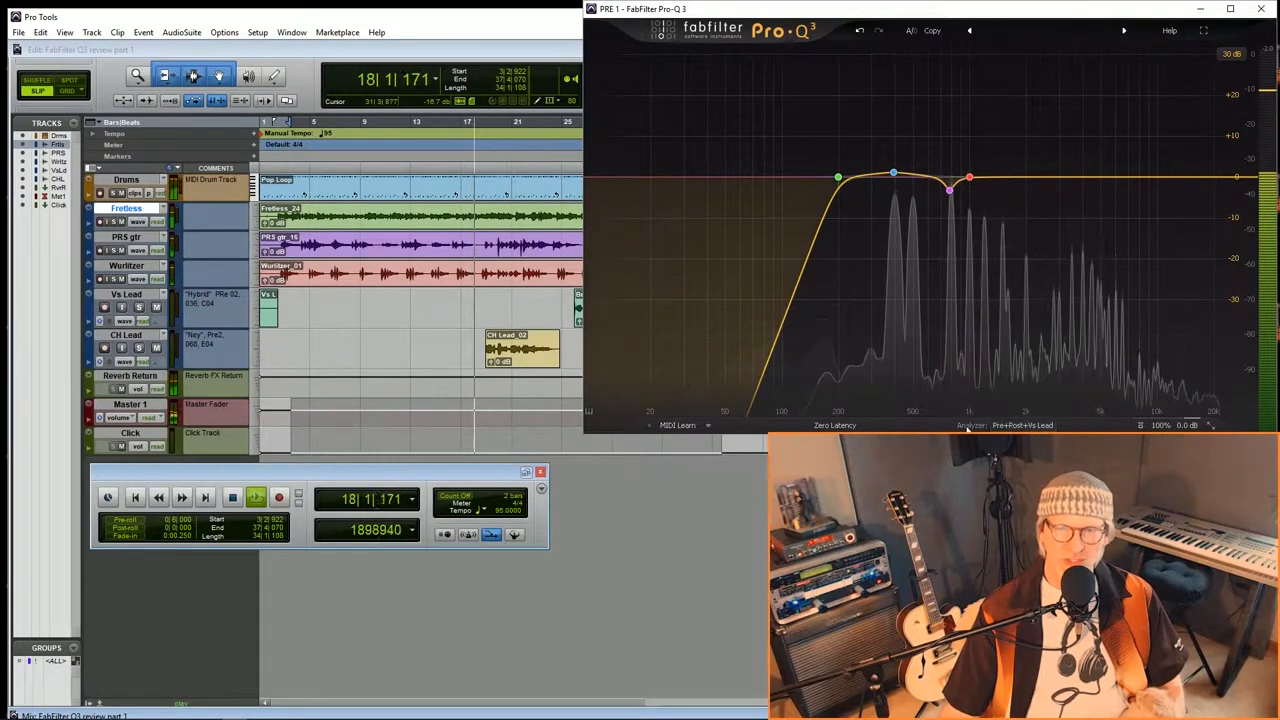
click(1022, 424)
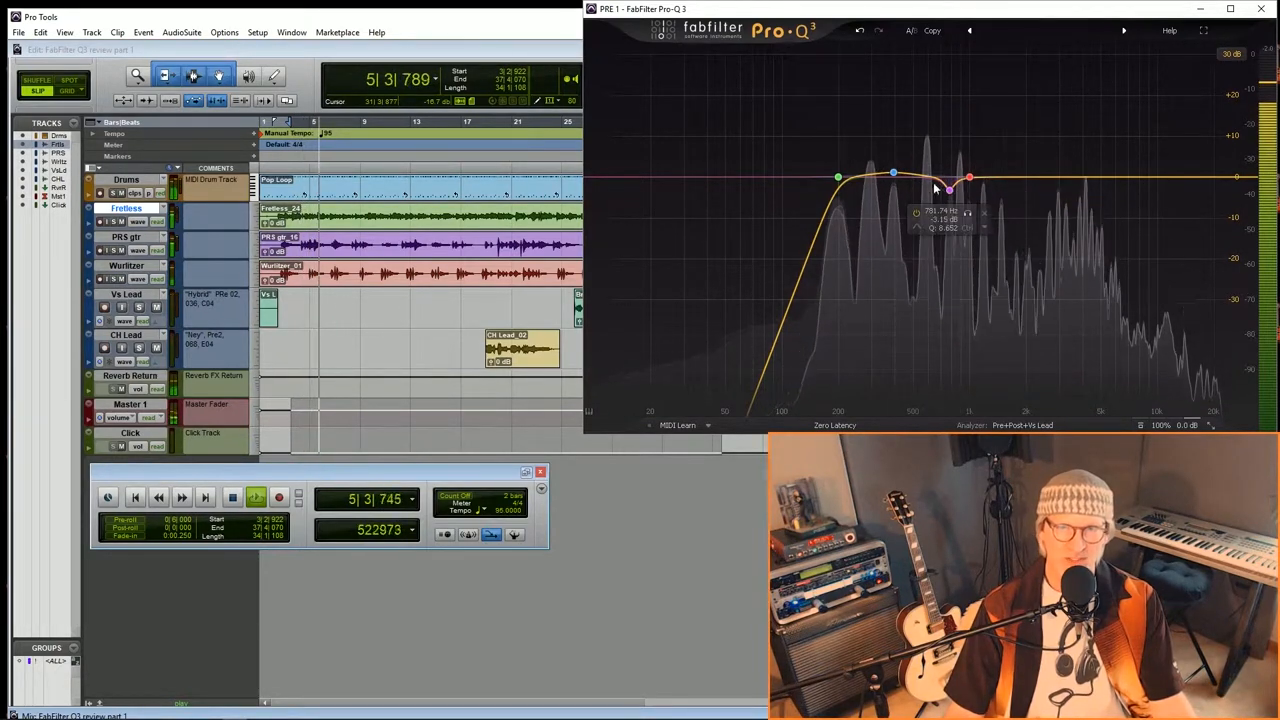
drag(948, 188, 892, 176)
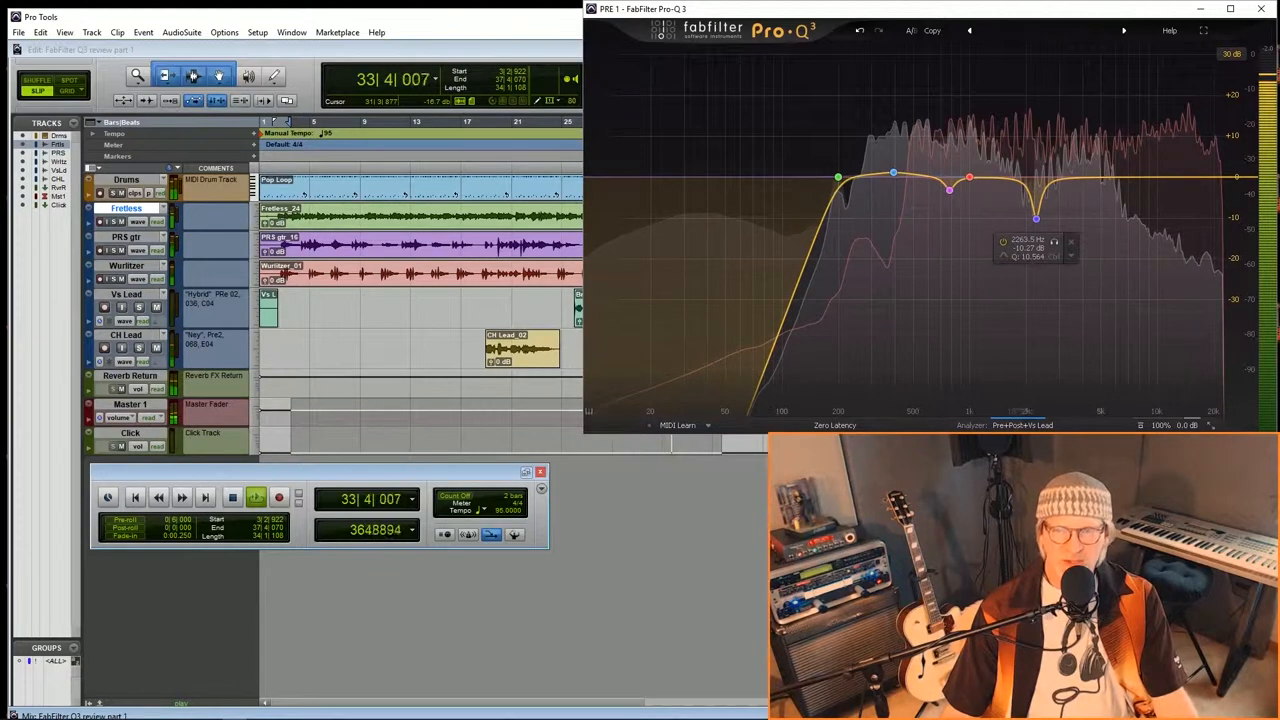
Show Pro-Q 3's Analyzer settings with the list of session tracks usable as external spectrum sources
click(1022, 424)
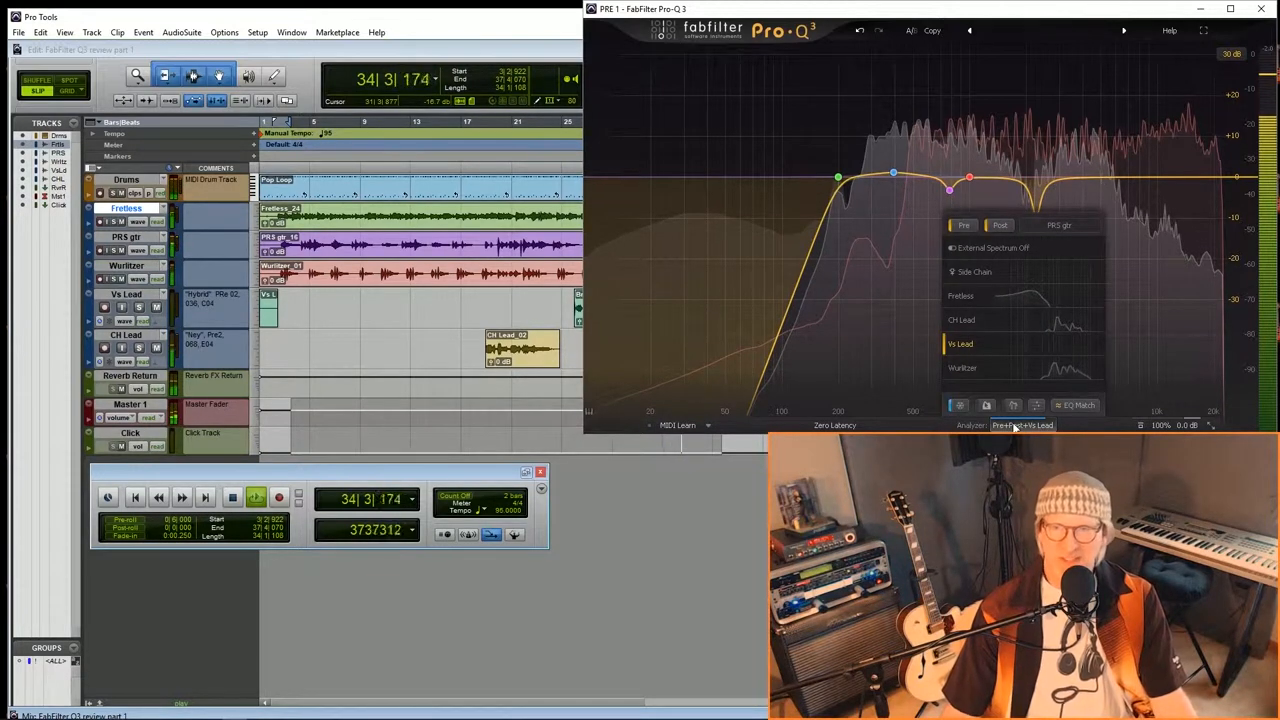